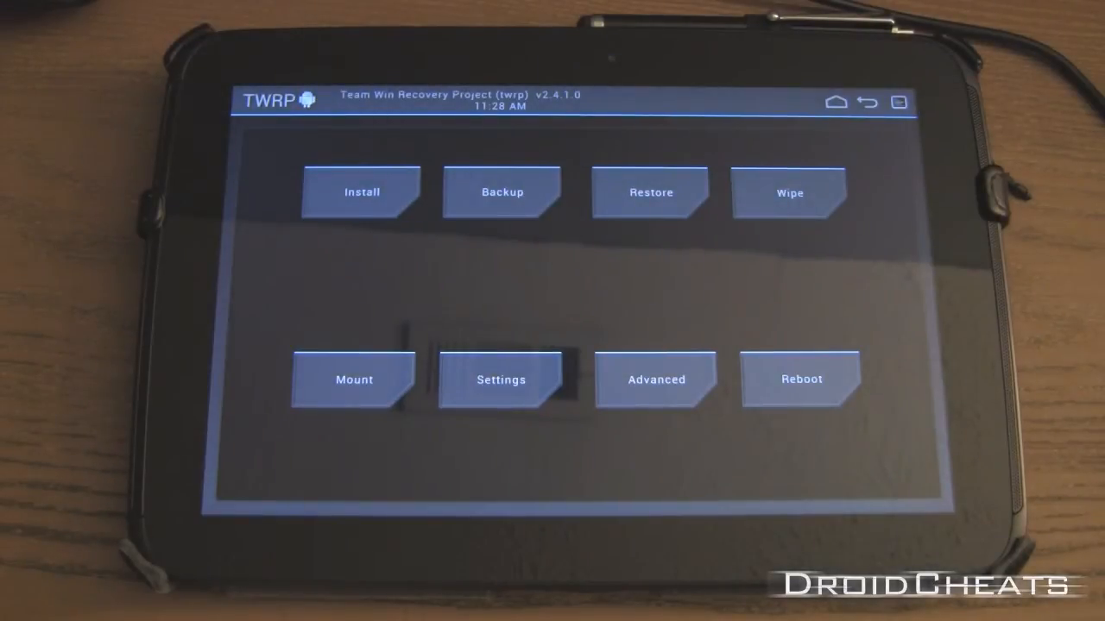
Step: Enter the Backup screen and confirm System, Data, Boot, Recovery and Cache are ticked
click(501, 192)
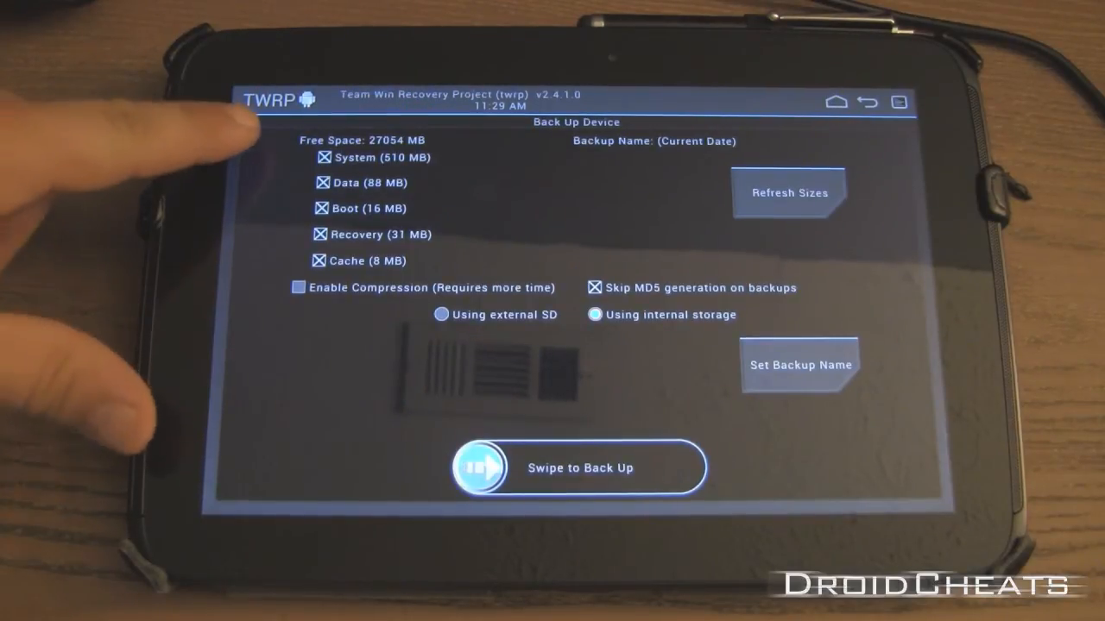
click(318, 209)
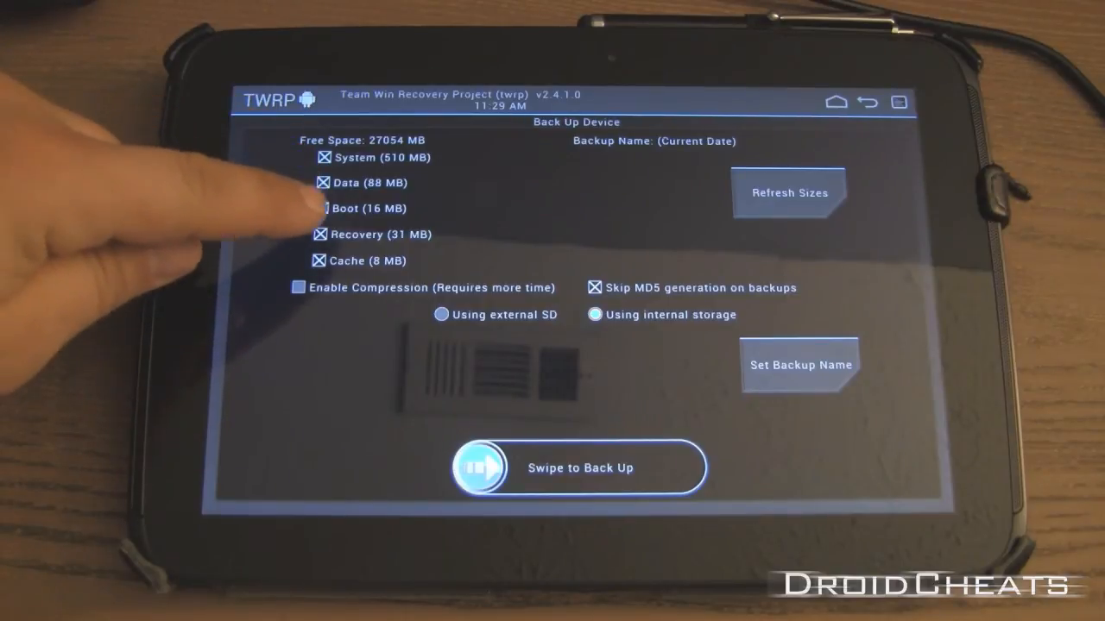
click(318, 207)
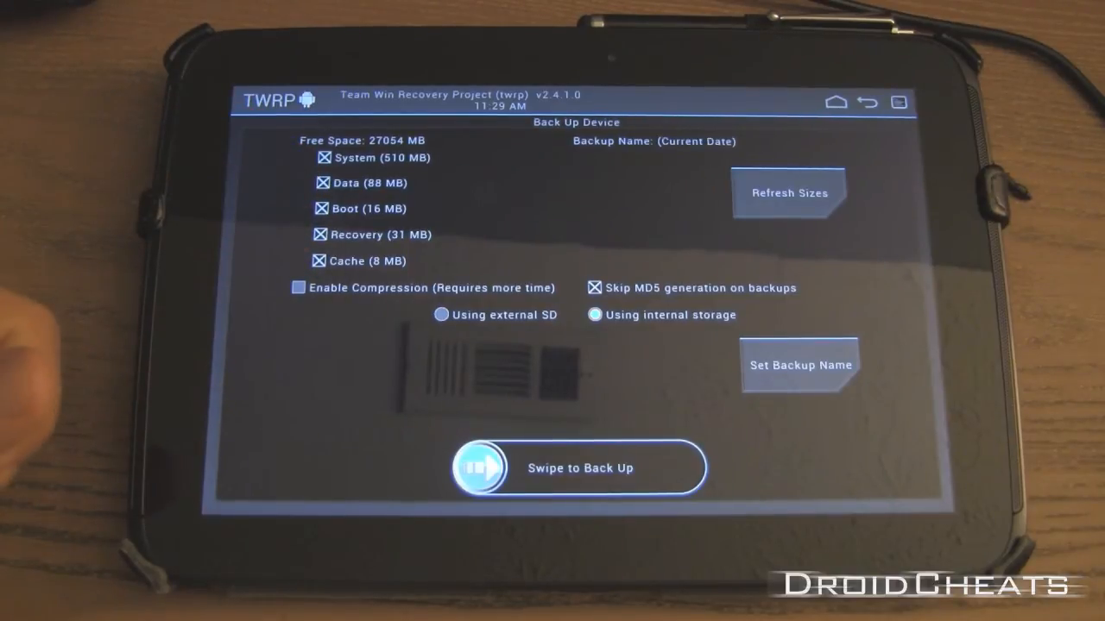